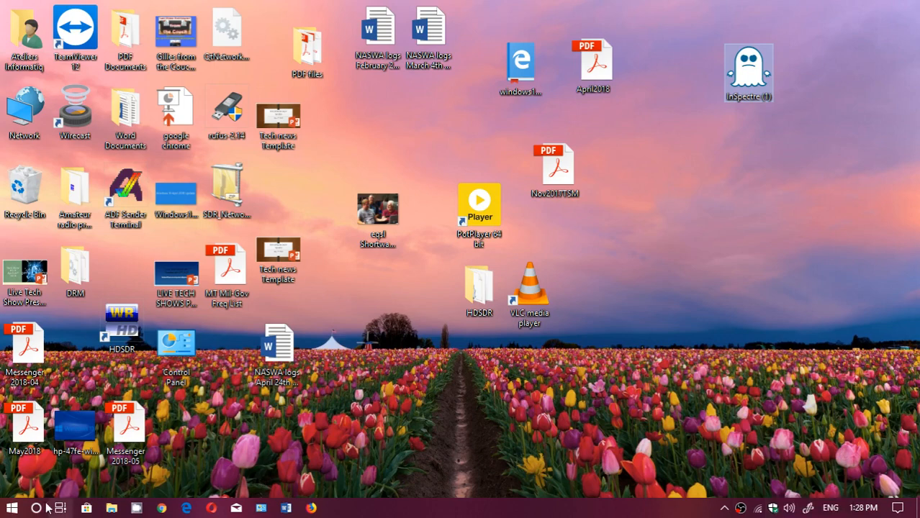
- Search the Start menu for "defe" so Windows Defender settings appear as best match
type("defender")
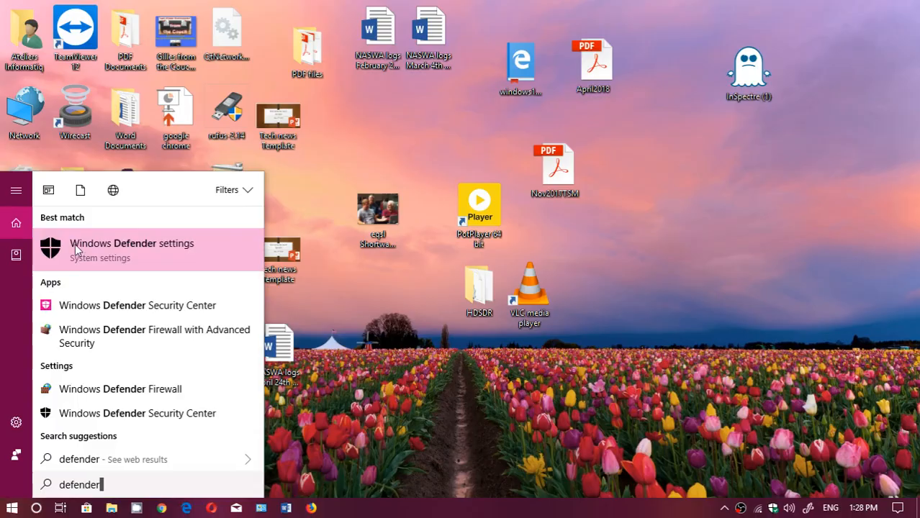
- Open Windows Defender settings from the search results
left_click(132, 249)
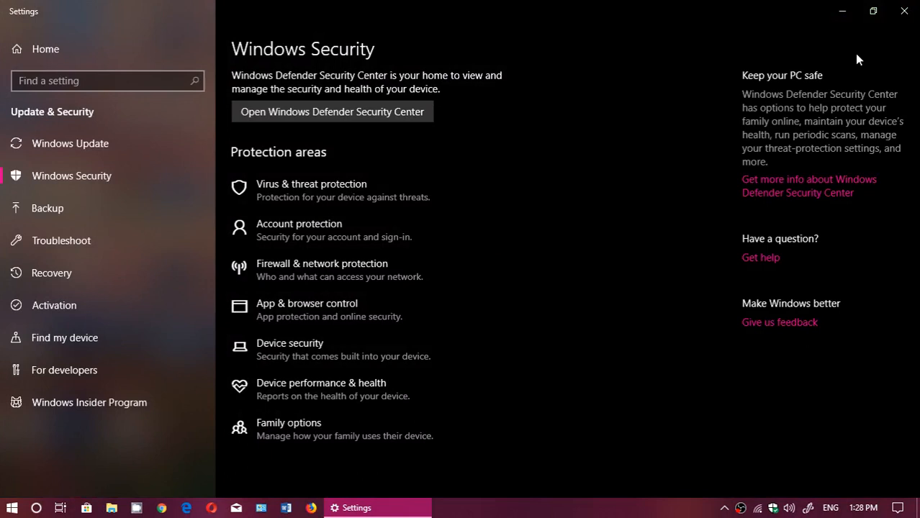
mouse_move(634, 380)
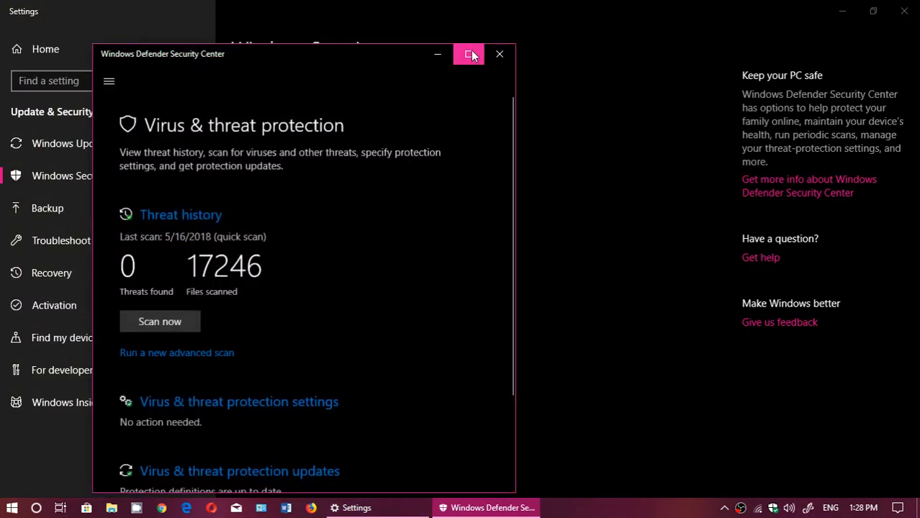
- Maximize the Windows Defender Security Center window to full screen
left_click(469, 54)
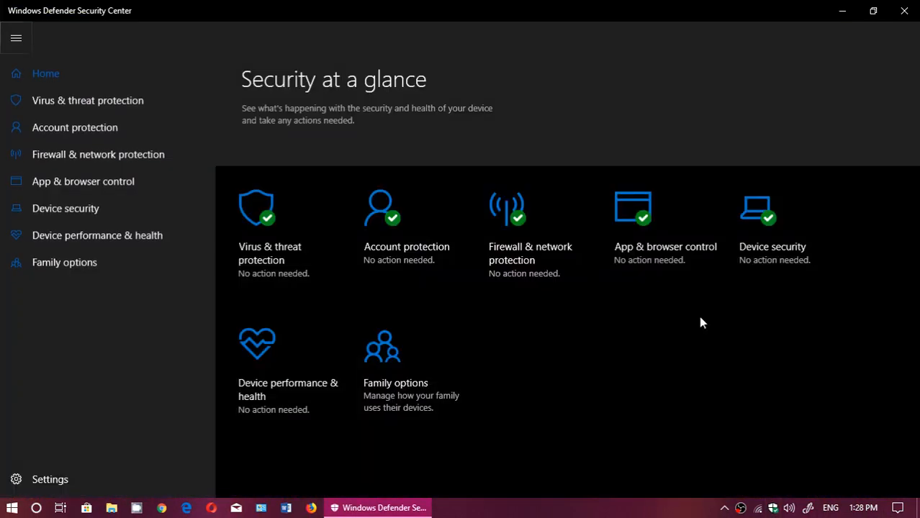
mouse_move(632, 402)
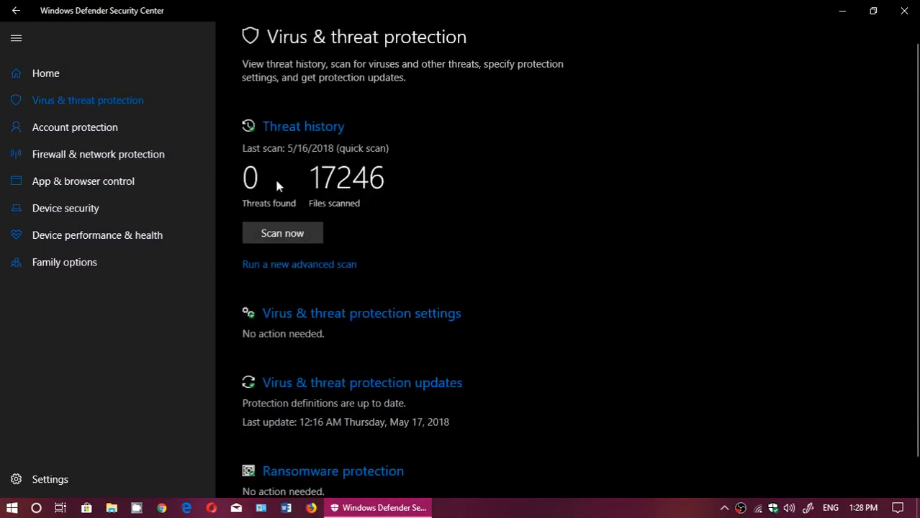
mouse_move(466, 208)
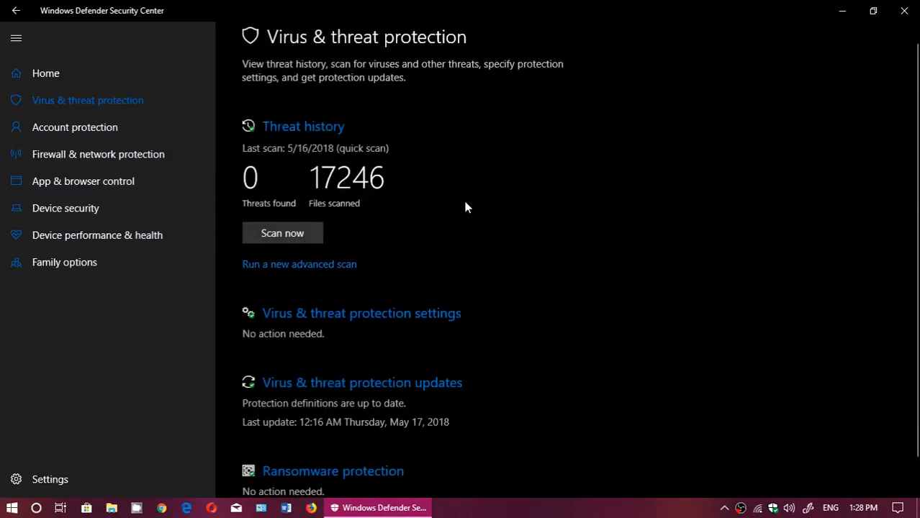
mouse_move(260, 141)
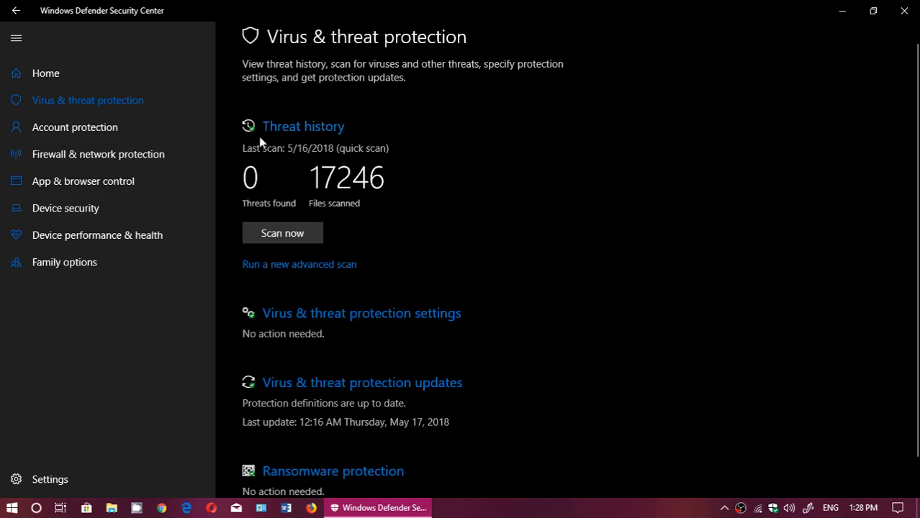
mouse_move(303, 161)
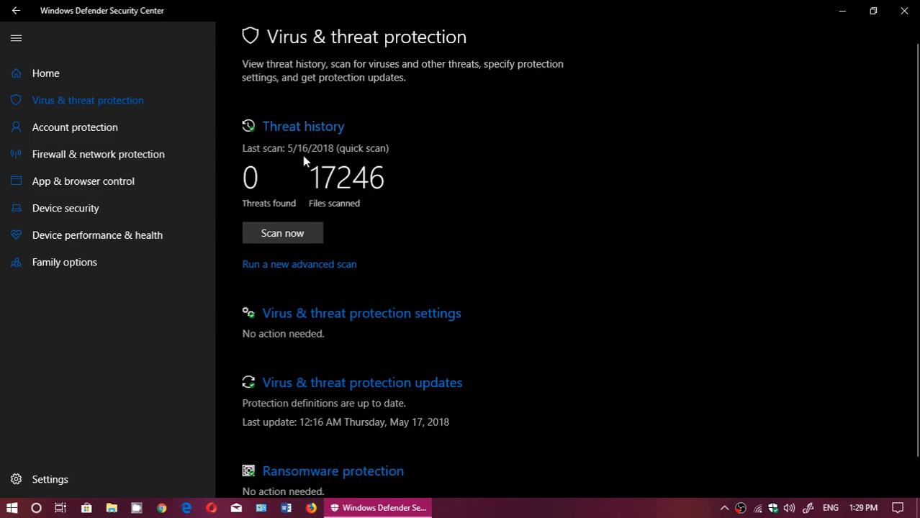
mouse_move(414, 182)
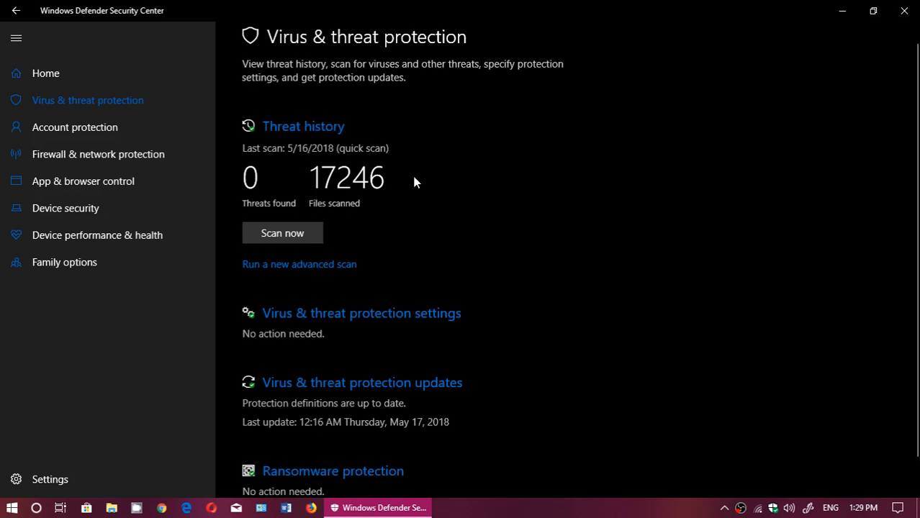
mouse_move(424, 253)
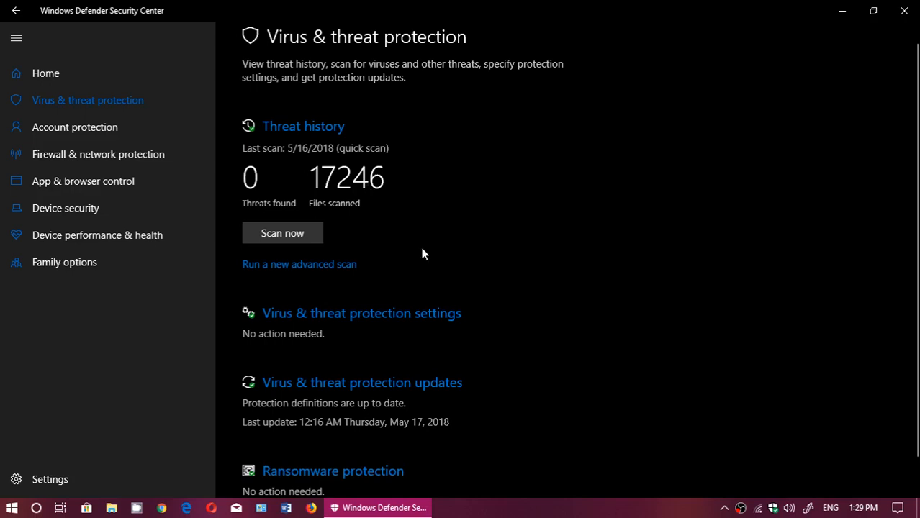
mouse_move(392, 231)
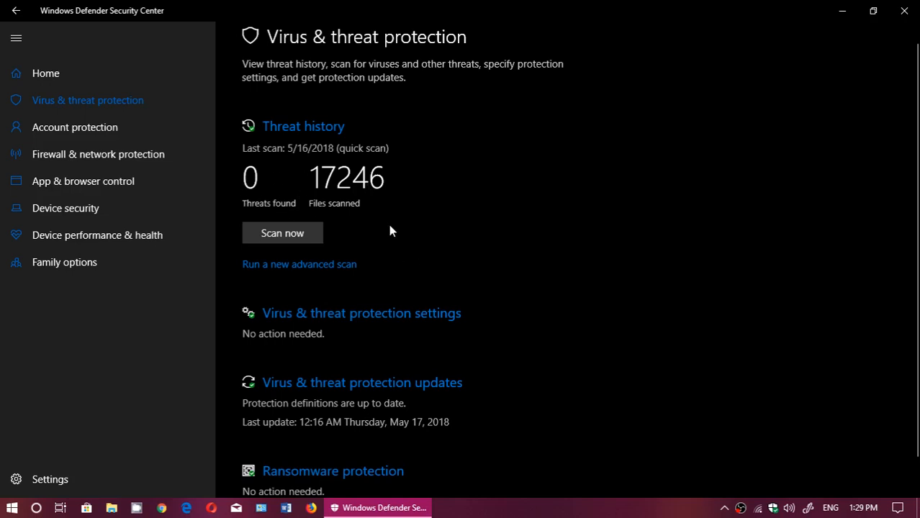
mouse_move(282, 232)
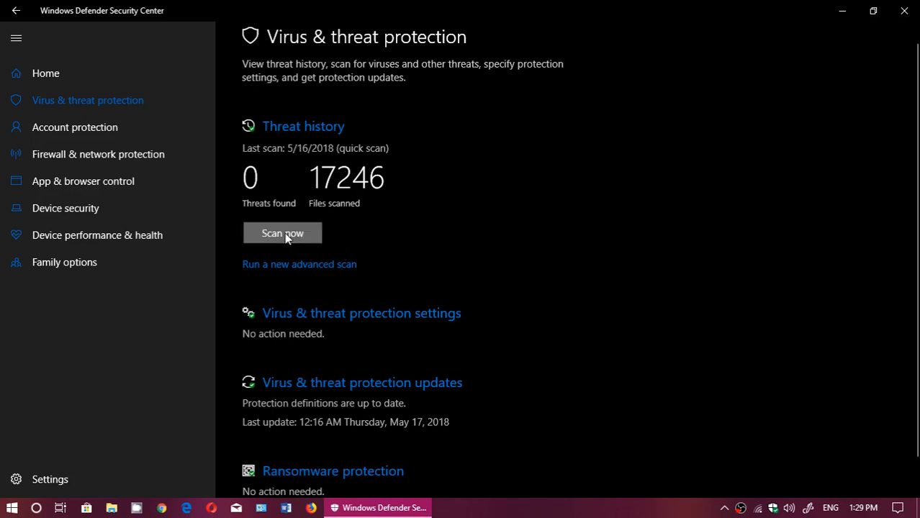
- Start a quick scan of the device with Scan now
left_click(282, 233)
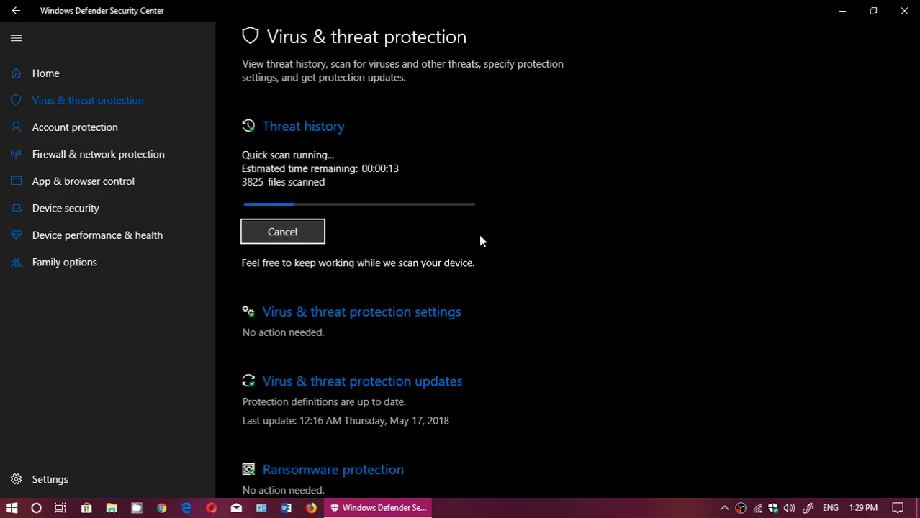
mouse_move(284, 205)
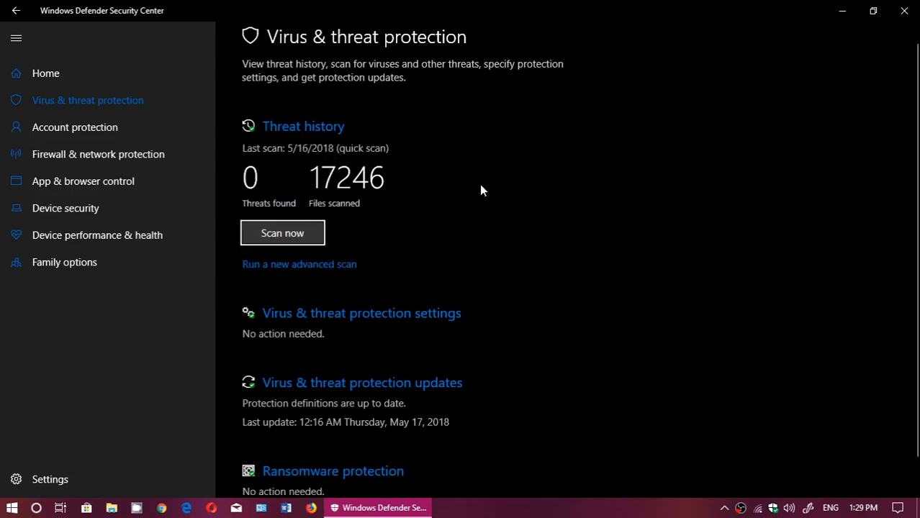
mouse_move(282, 233)
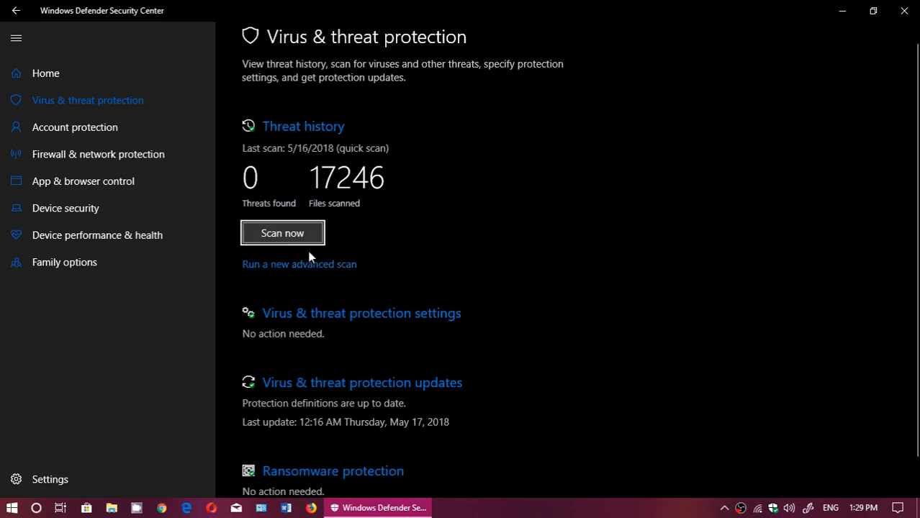
mouse_move(309, 270)
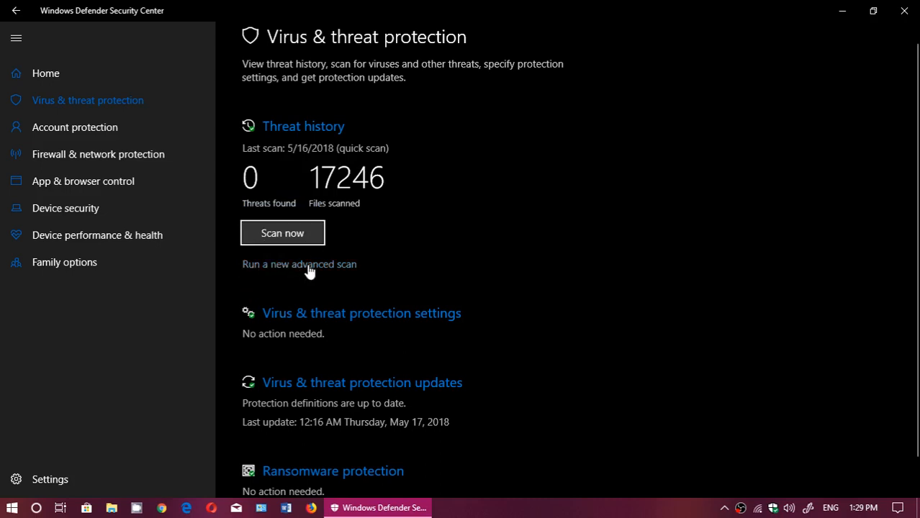
- Show the Advanced scans page with full, custom and offline scan options
left_click(299, 264)
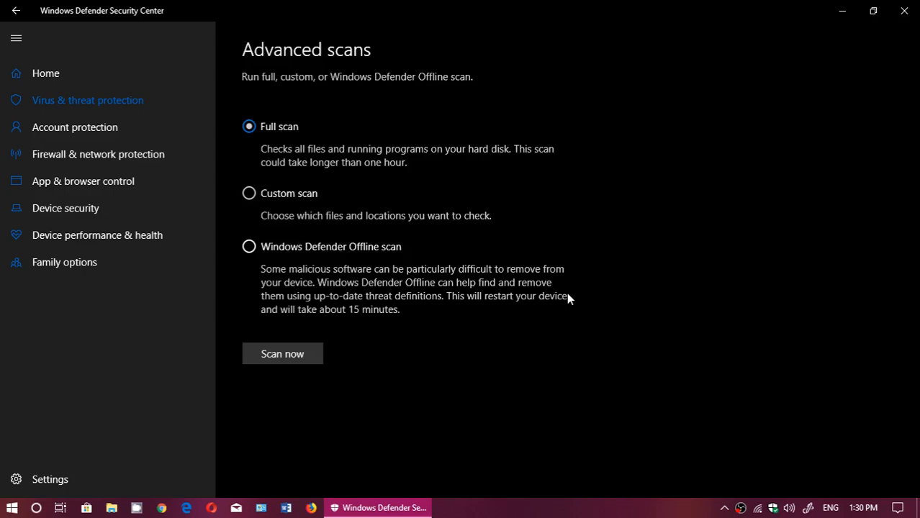
mouse_move(904, 11)
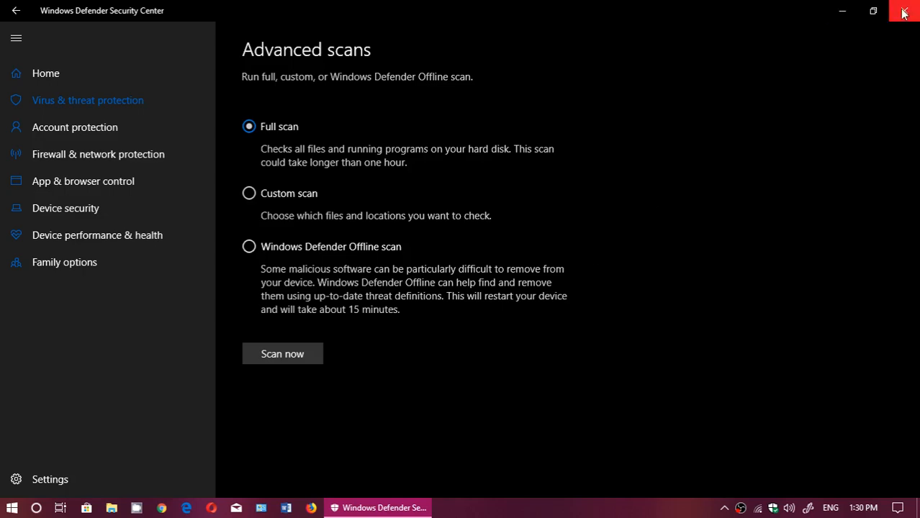
- Close Security Center and view the 'Scan with Windows Defender' entry for Messenger 2018-05, then dismiss it
left_click(904, 13)
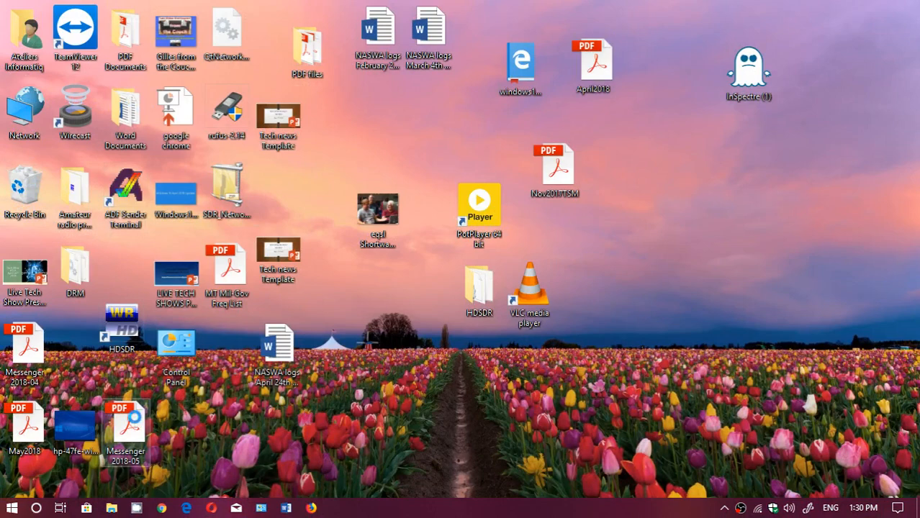
right_click(125, 425)
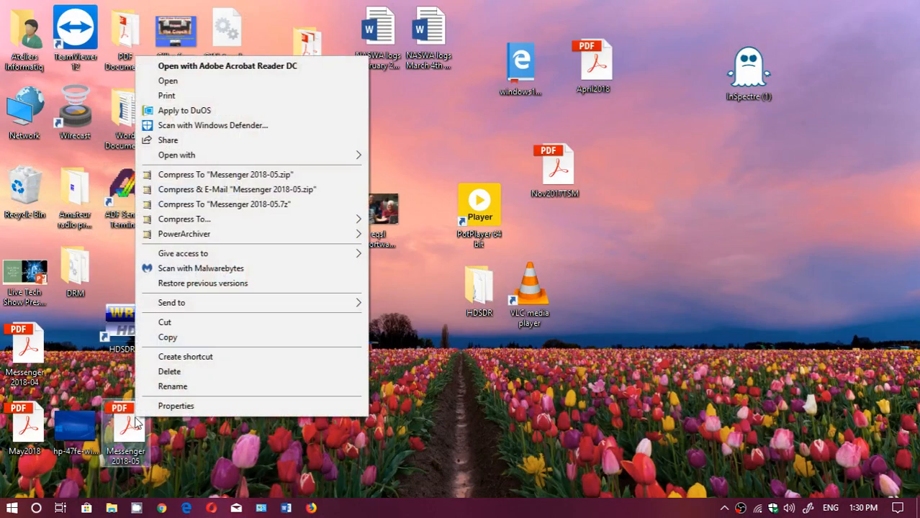
mouse_move(258, 131)
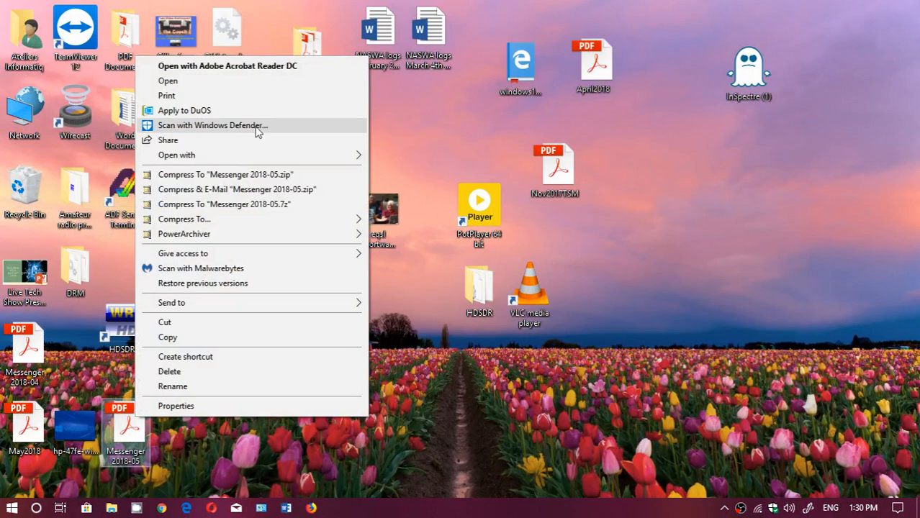
mouse_move(454, 235)
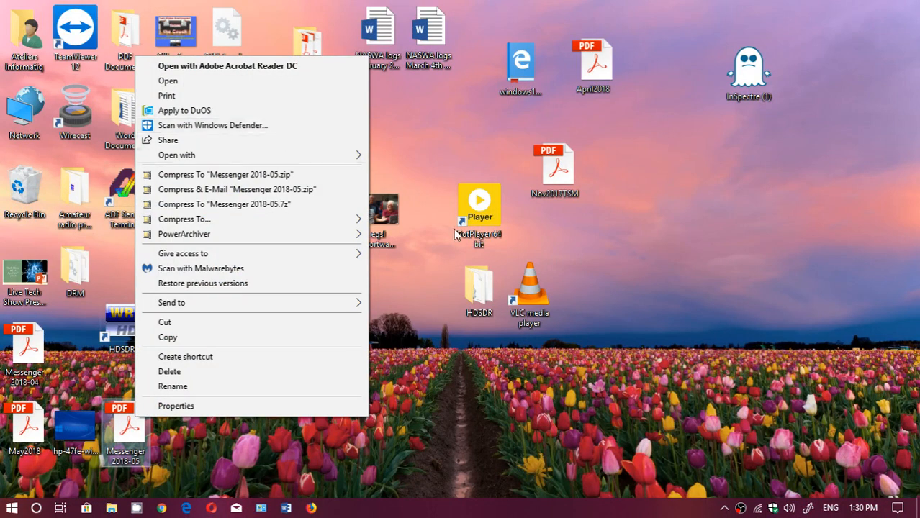
left_click(752, 304)
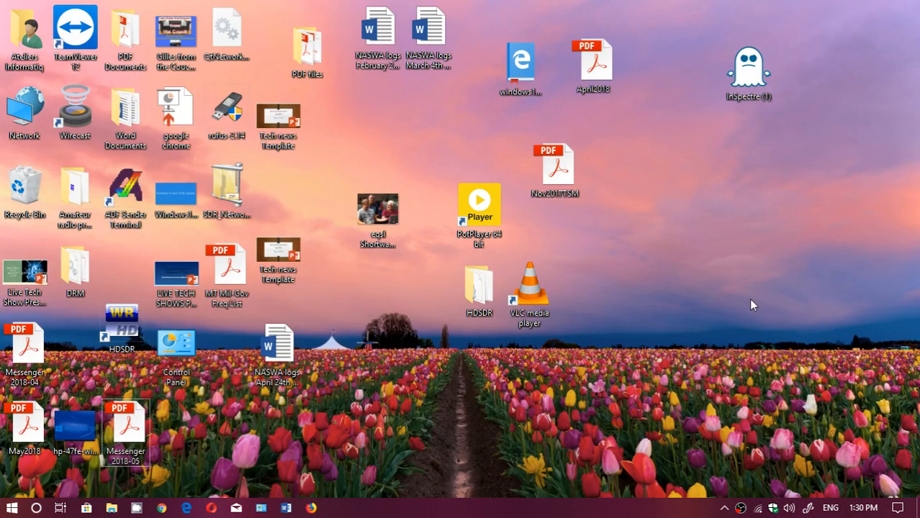